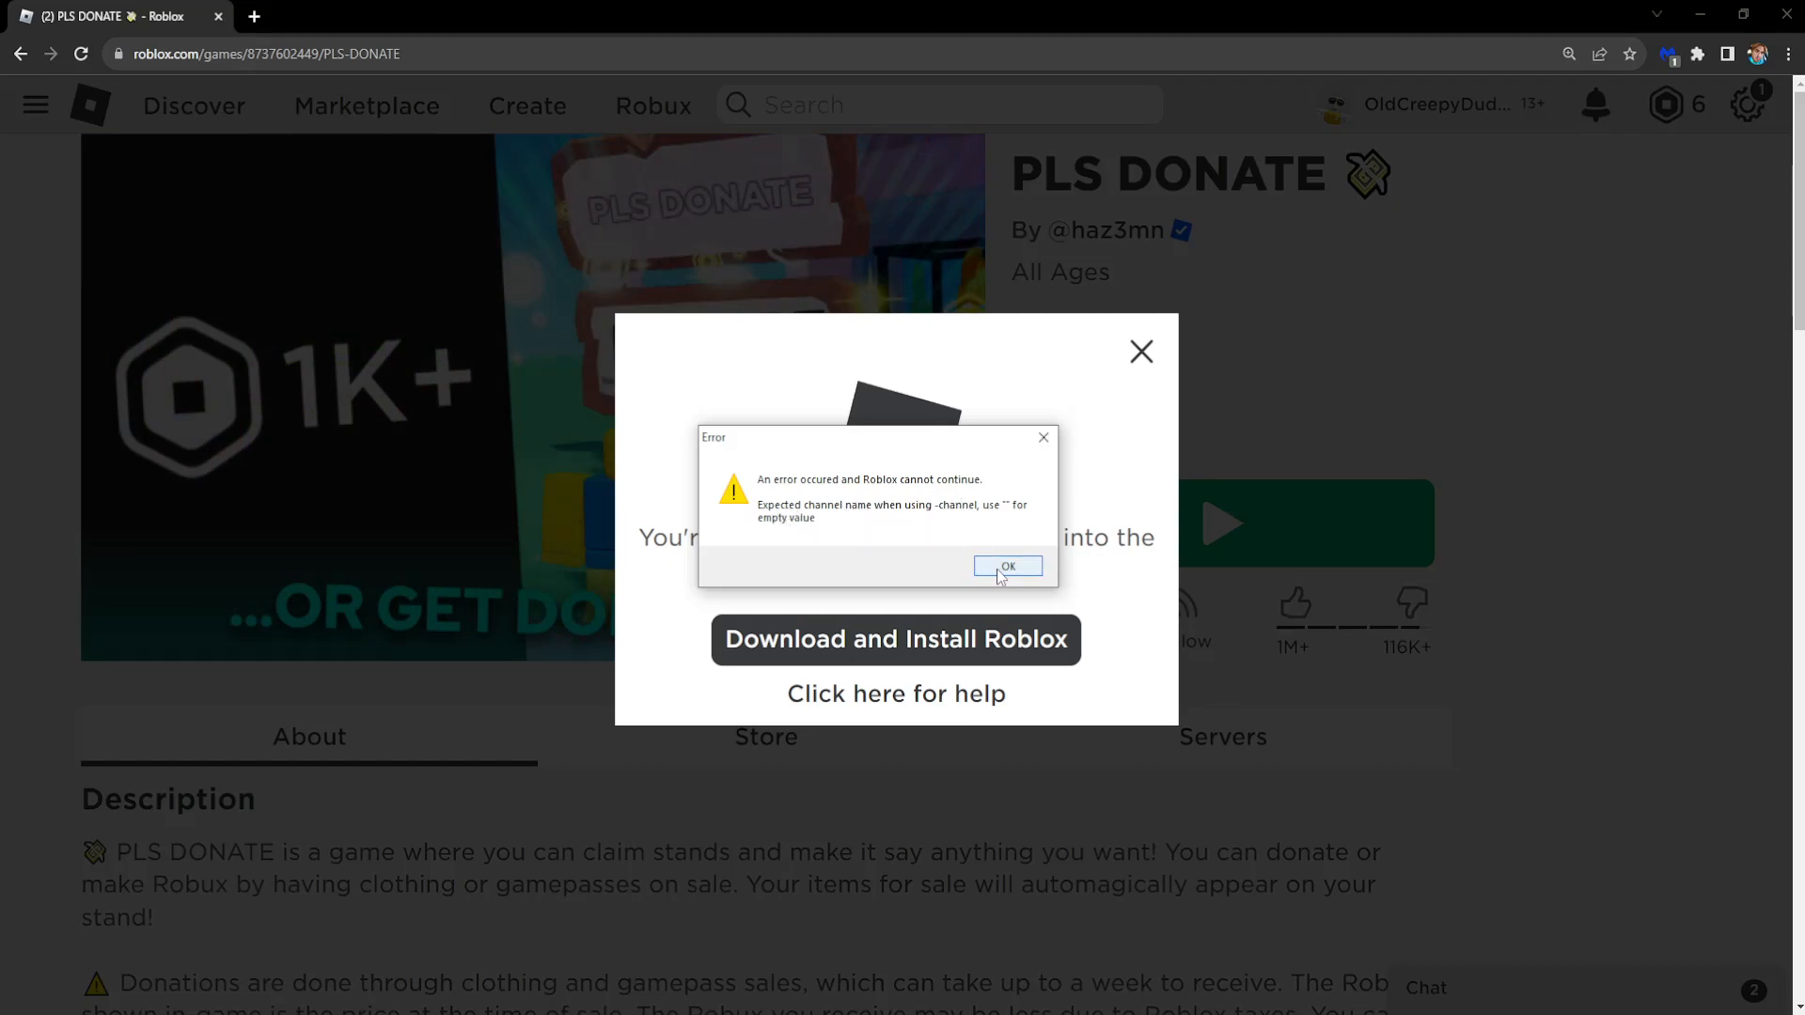
- Dismiss the 'Roblox cannot continue' error on the PLS DONATE page
{"action": "left_click", "coordinate": [1006, 565]}
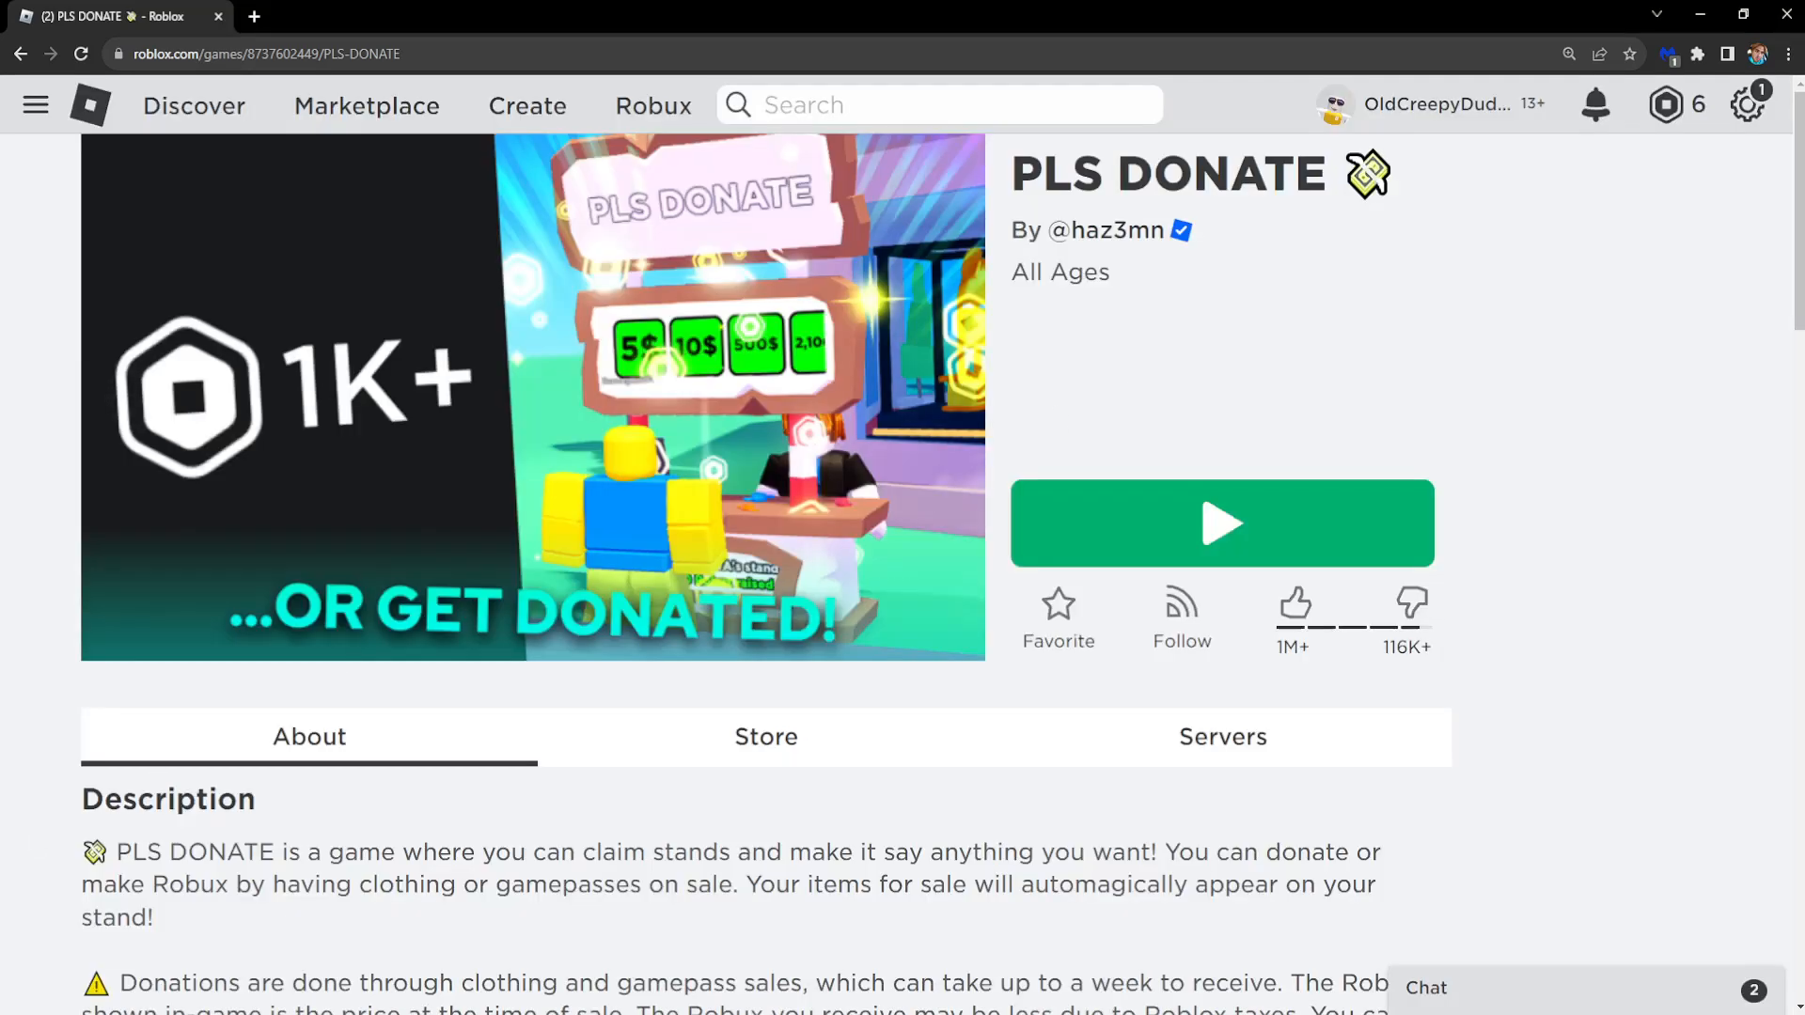
- Open Control Panel from a Start menu search for 'control pane' and maximize it
{"action": "key", "text": "Super"}
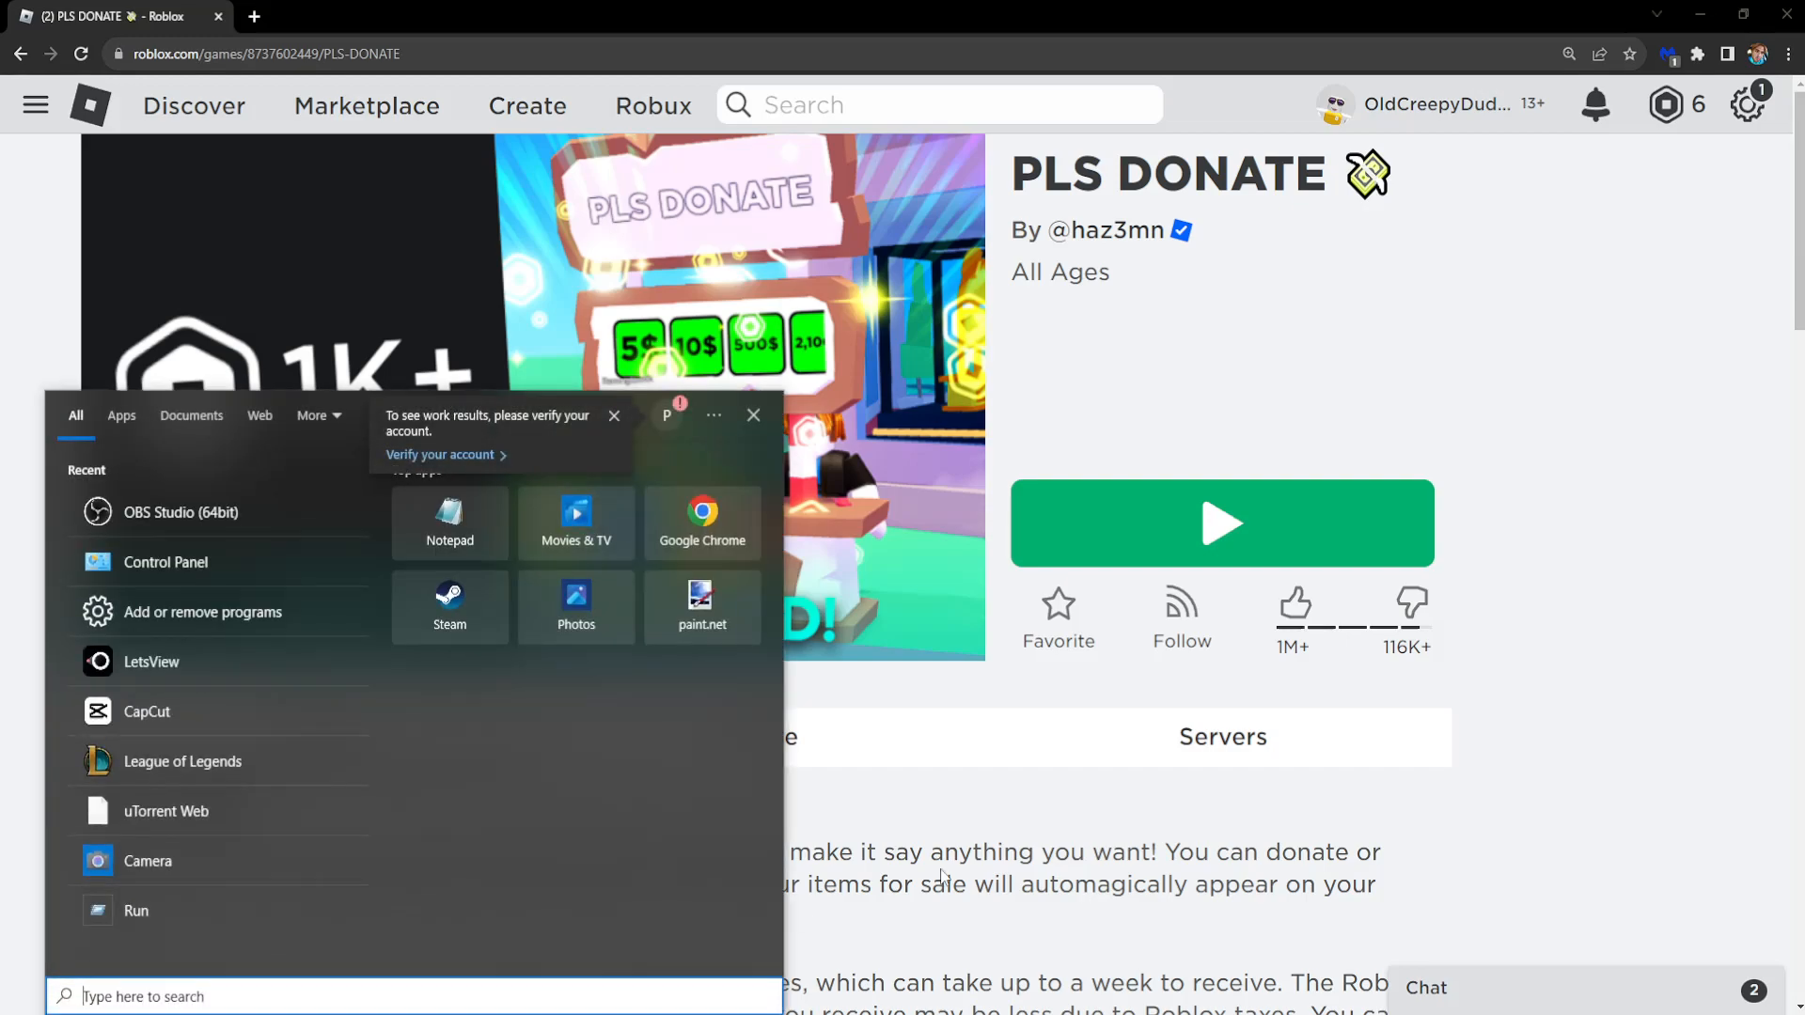
{"action": "mouse_move", "coordinate": [1061, 800]}
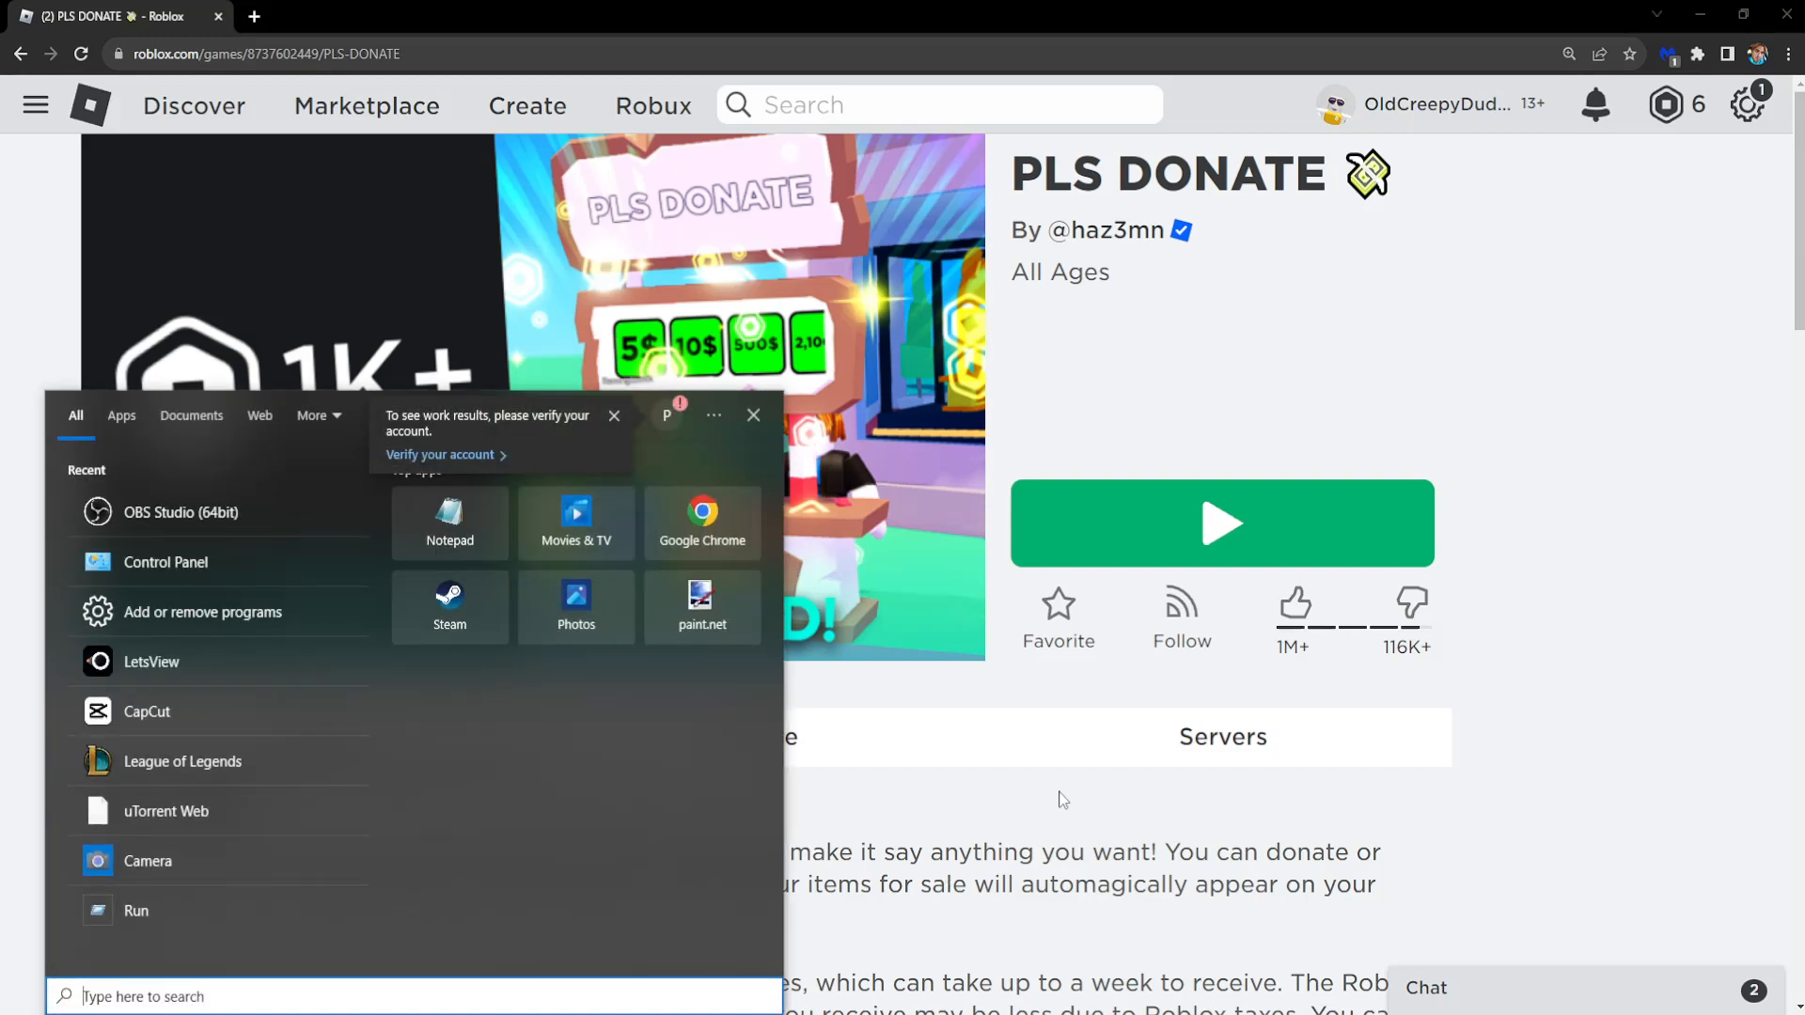
{"action": "type", "text": "control pane"}
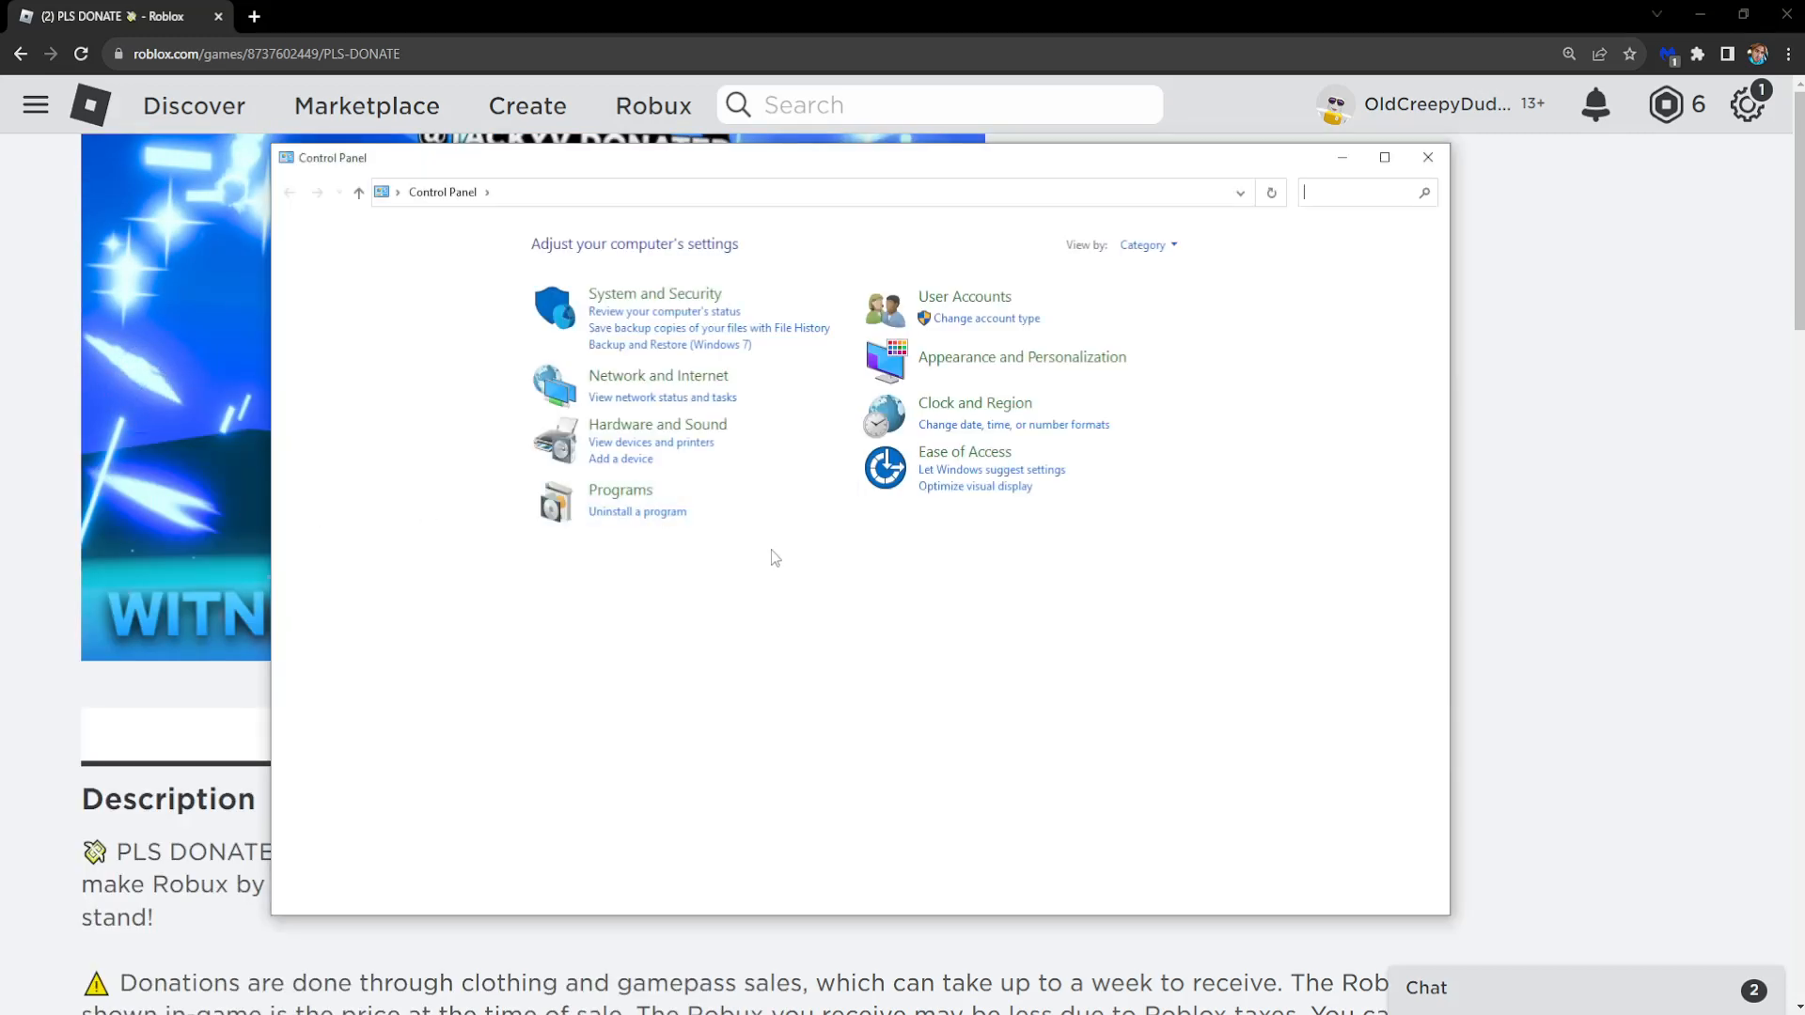
{"action": "left_click_drag", "start_coordinate": [760, 158], "coordinate": [829, 98]}
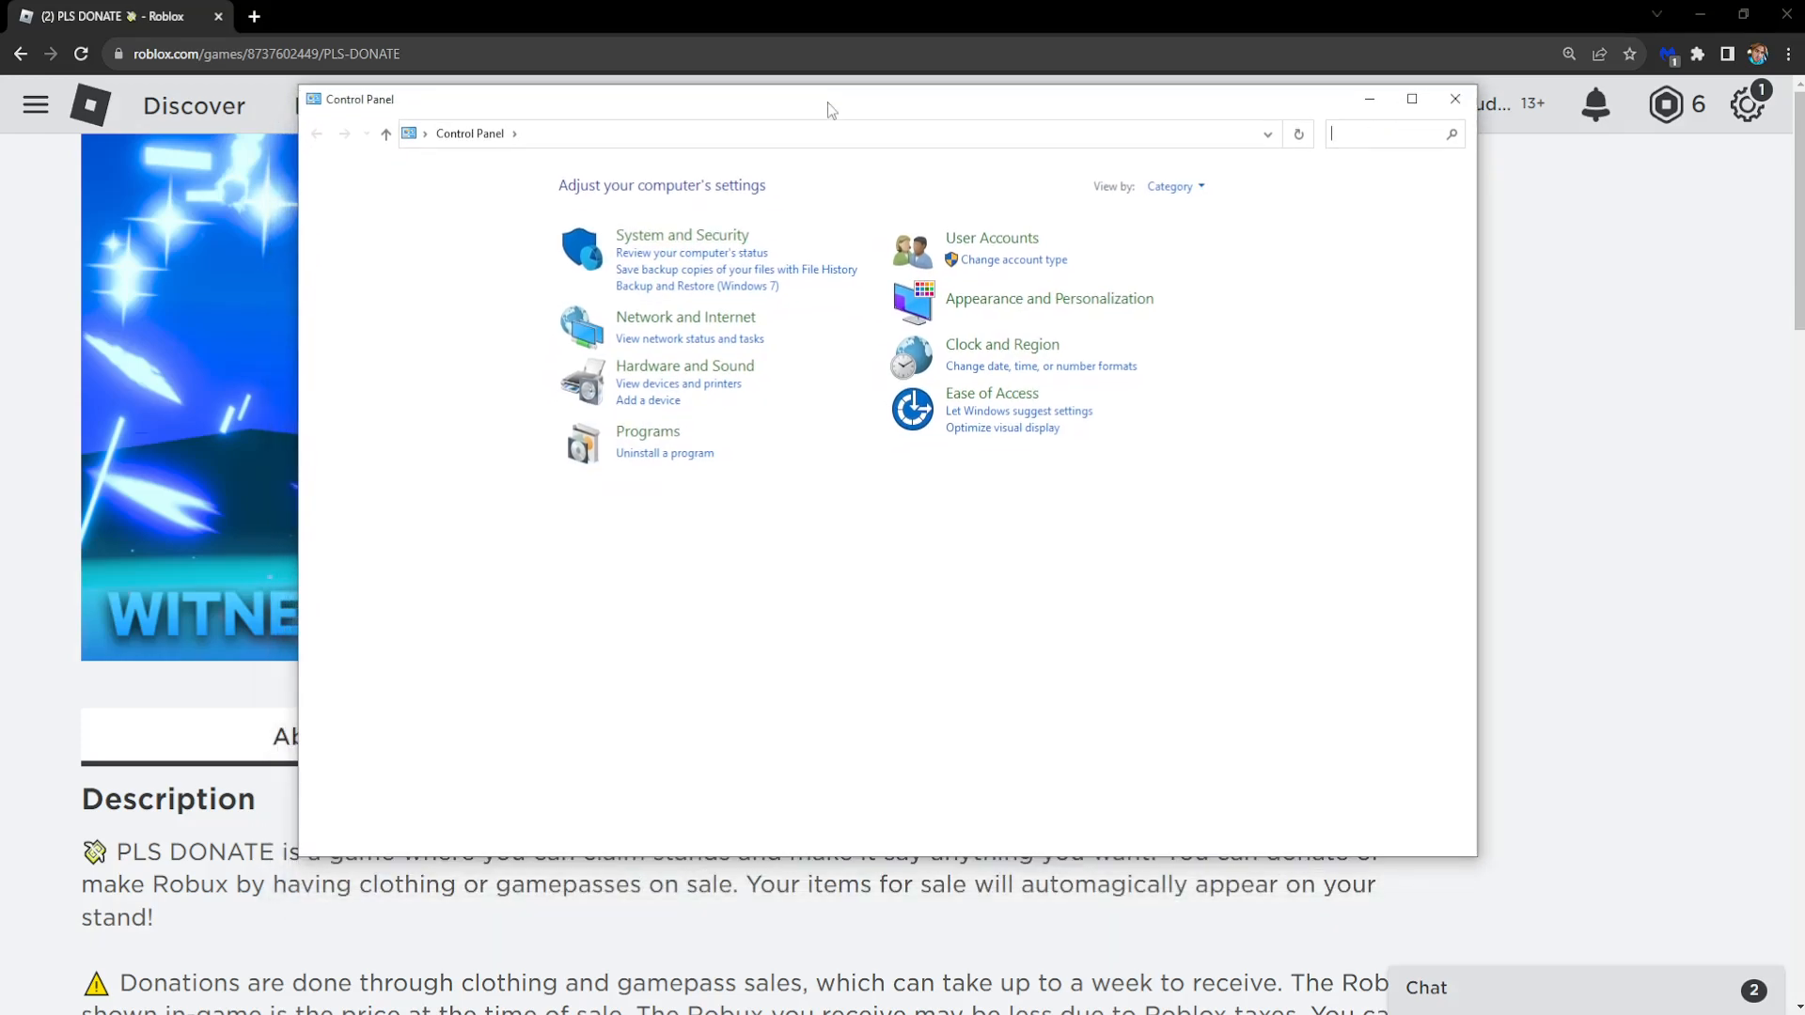
{"action": "left_click", "coordinate": [1410, 98]}
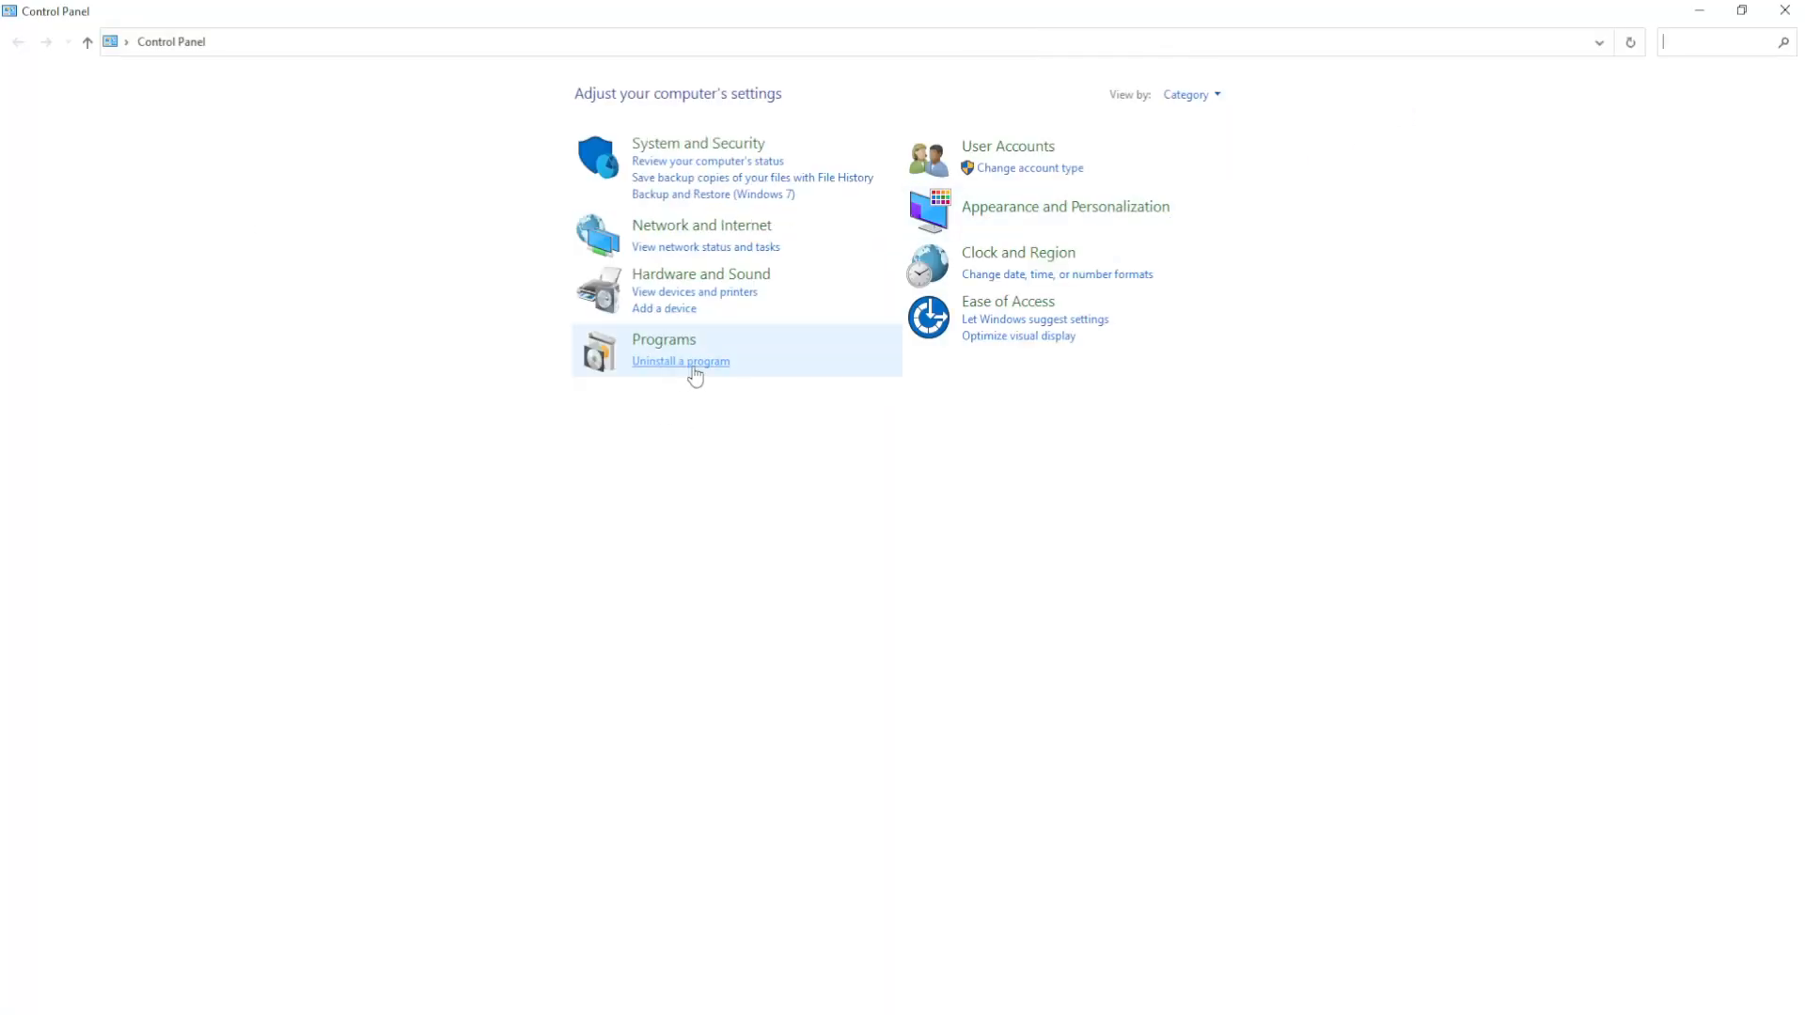
- Uninstall Roblox Player from Programs and Features, then press Play on PLS DONATE
{"action": "left_click", "coordinate": [680, 360]}
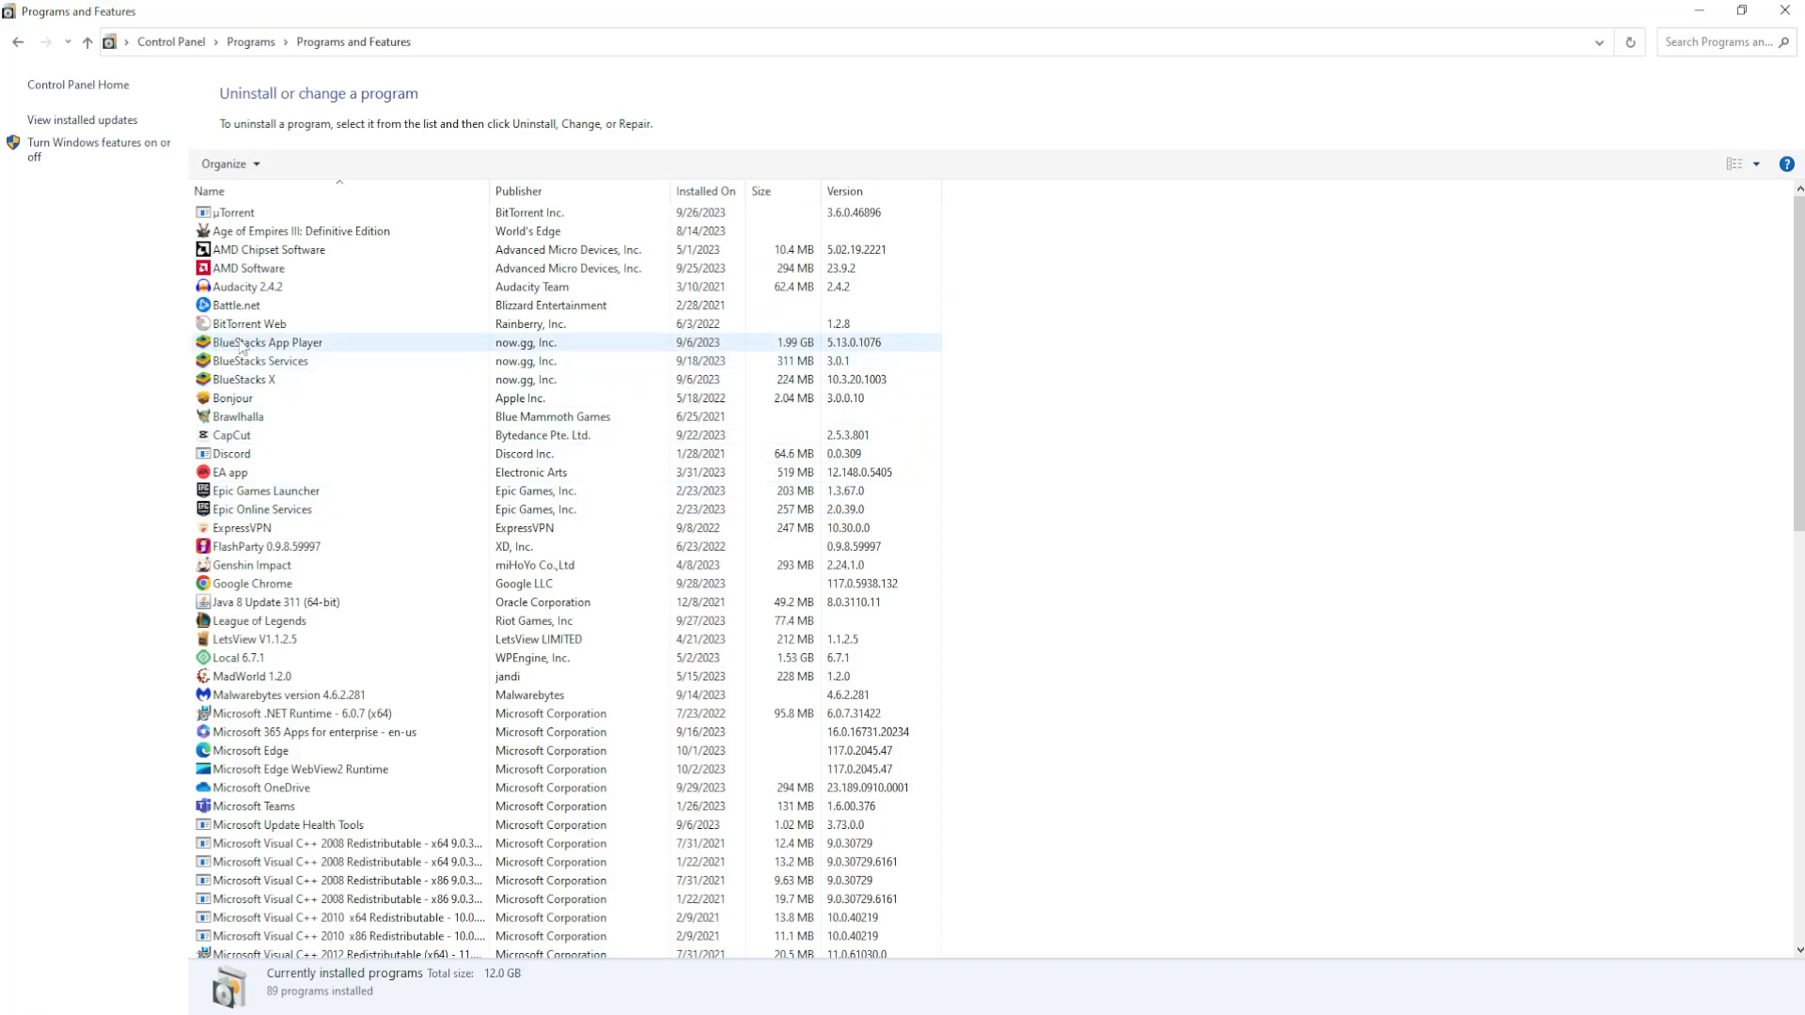
{"action": "scroll", "scroll_direction": "down", "scroll_amount": 3}
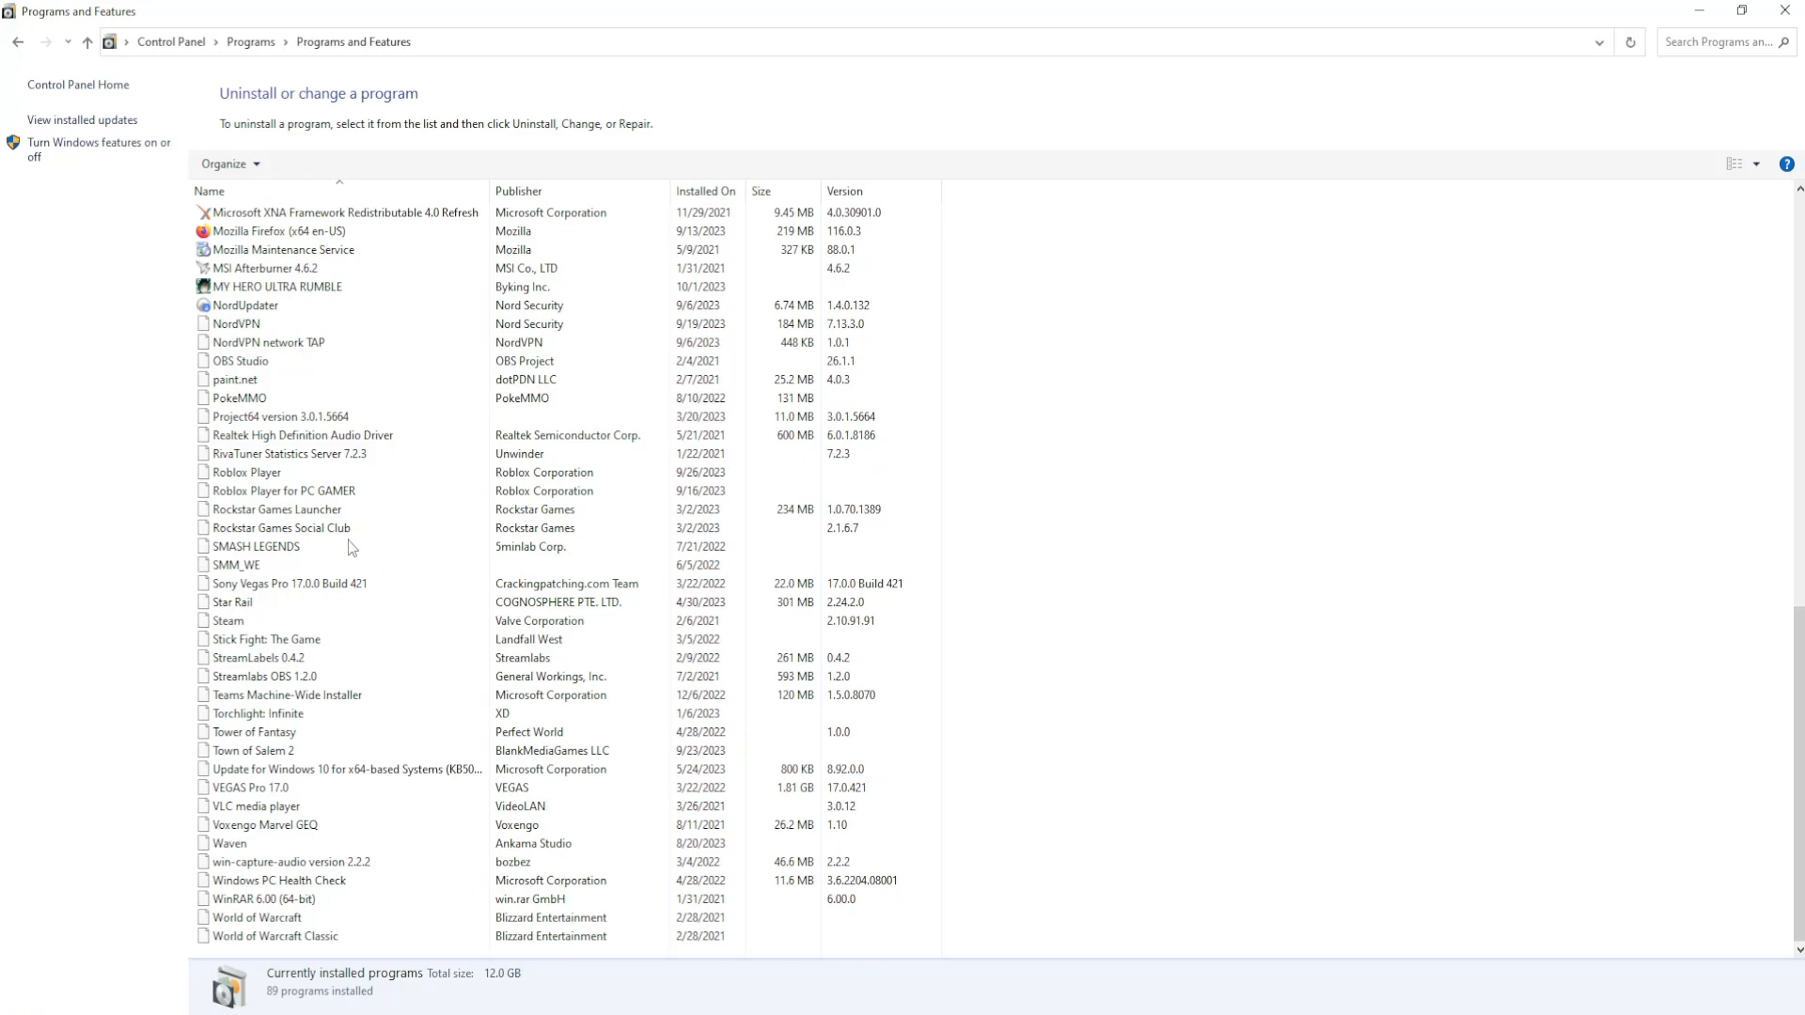
{"action": "left_click", "coordinate": [303, 435]}
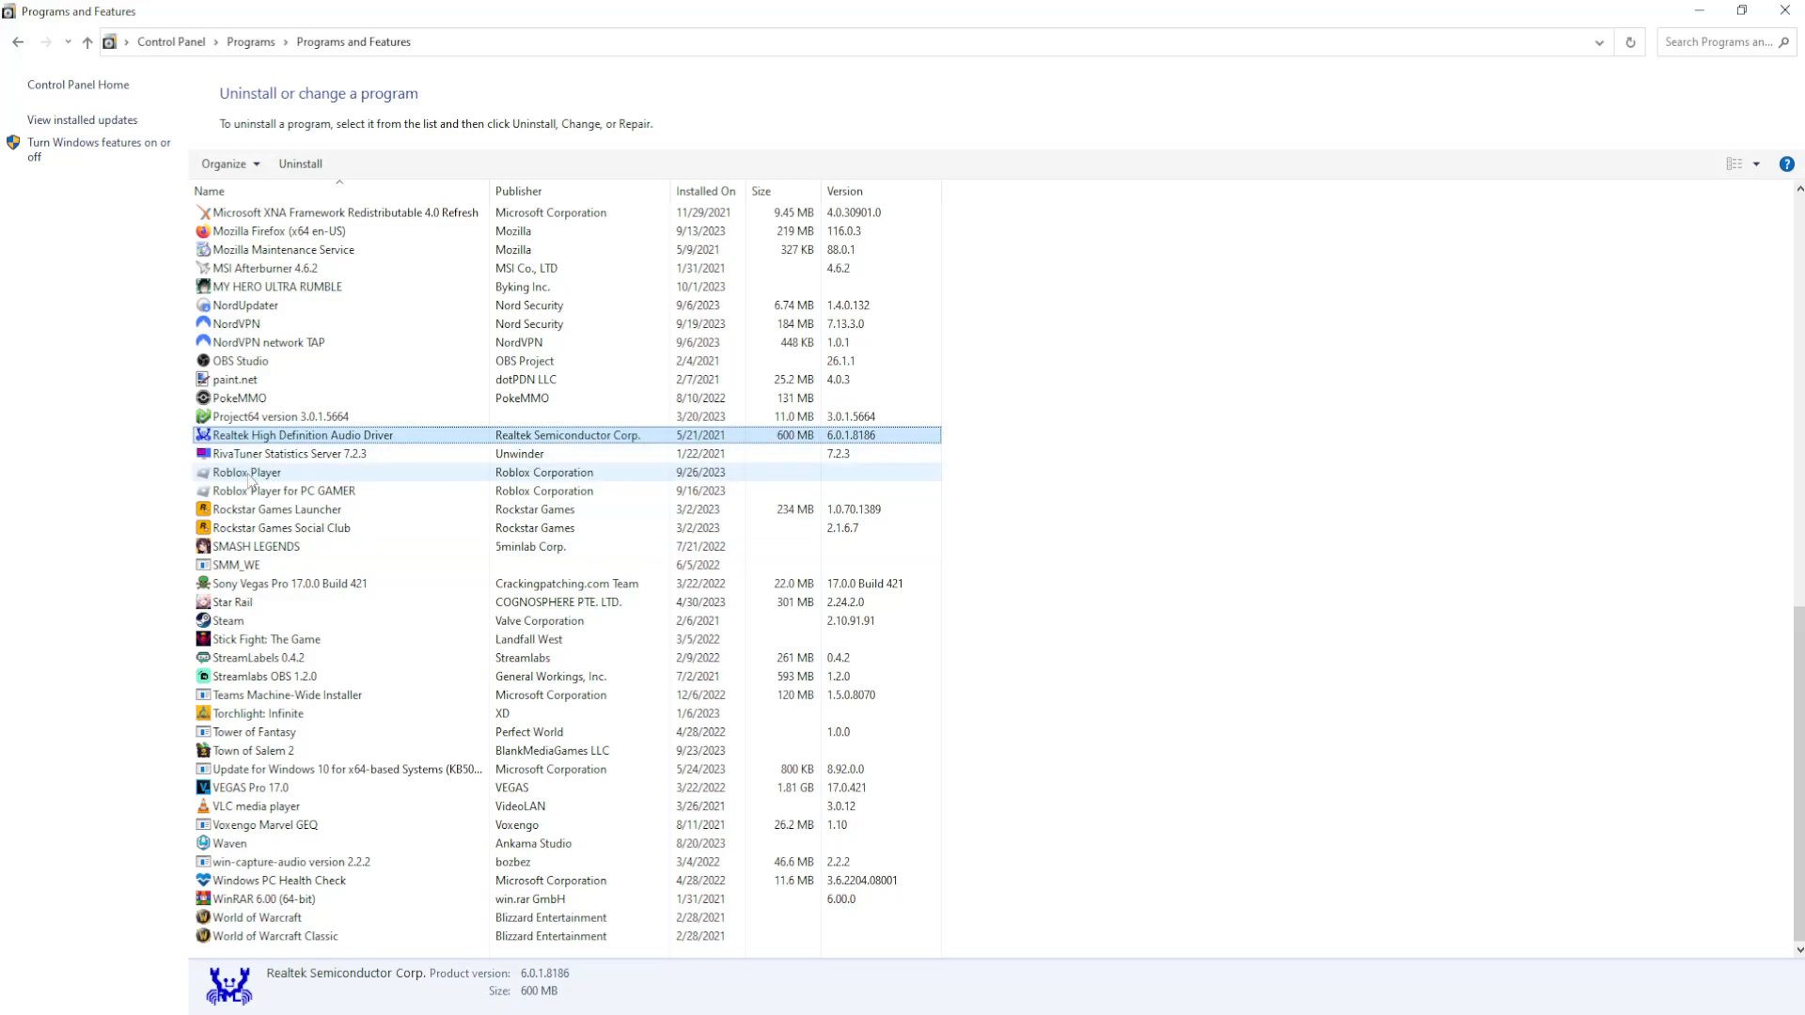
{"action": "left_click", "coordinate": [246, 472]}
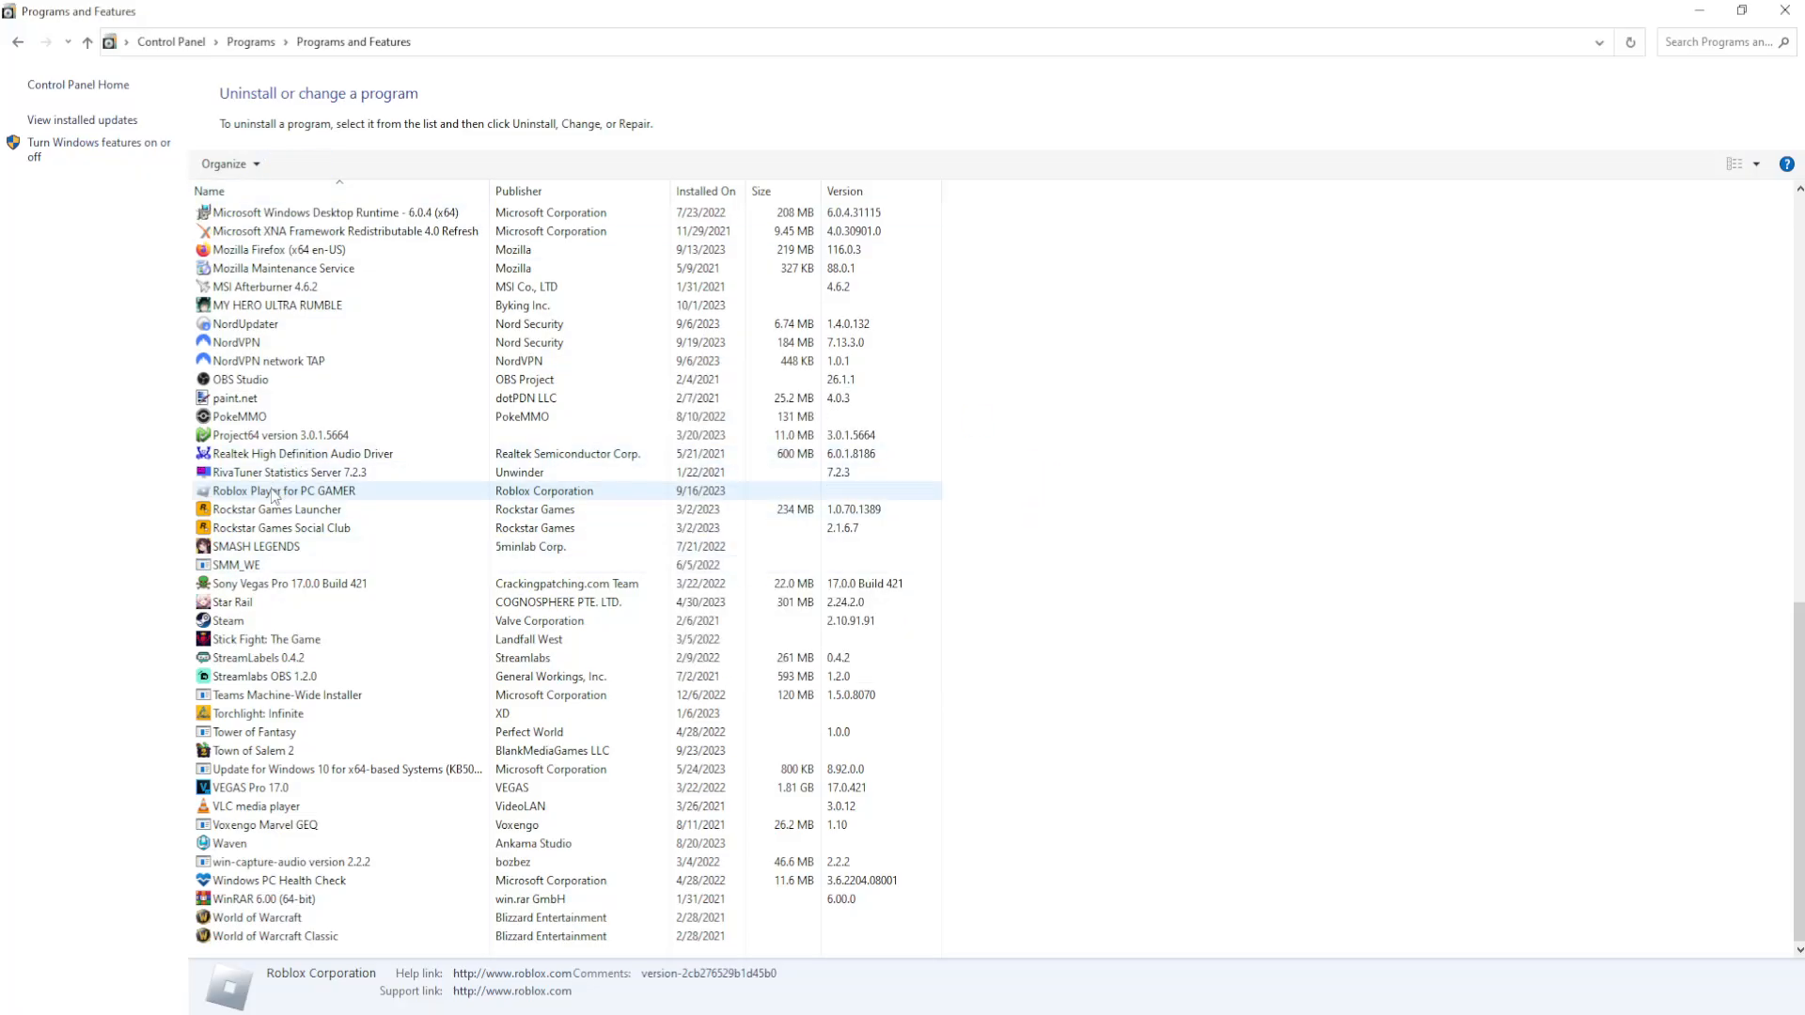
{"action": "left_click", "coordinate": [284, 491]}
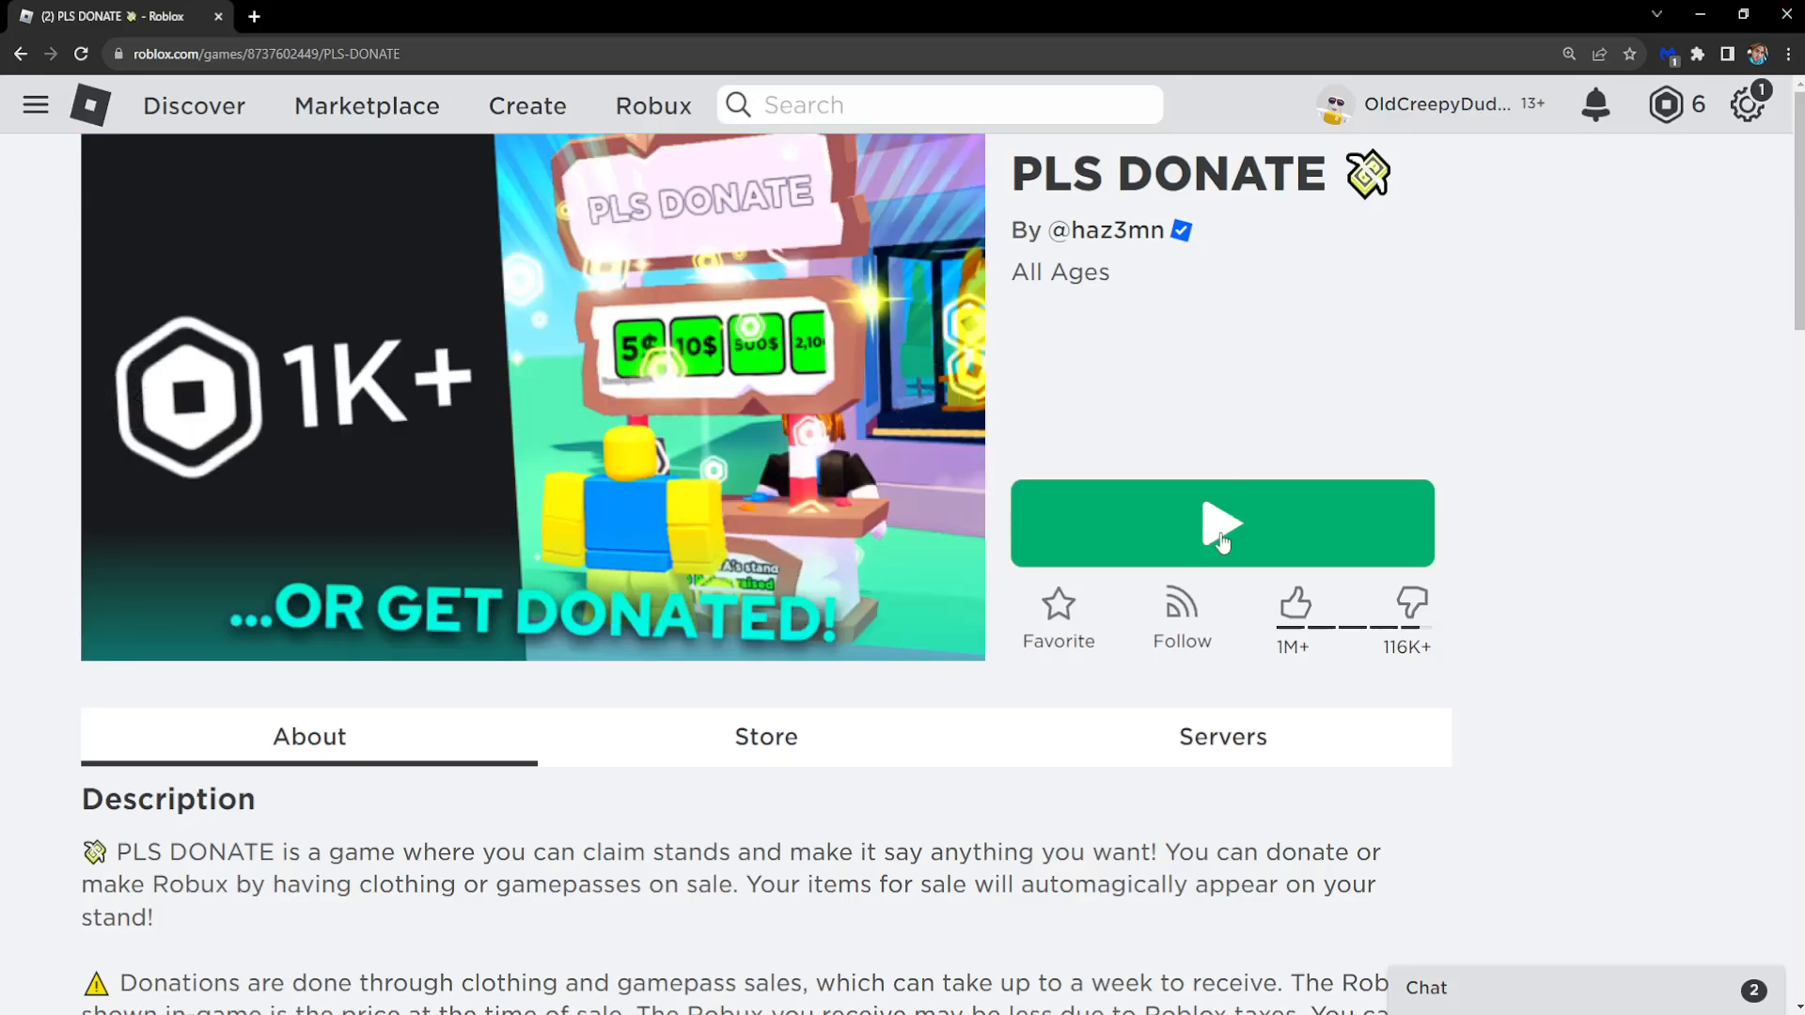
{"action": "left_click", "coordinate": [1221, 523]}
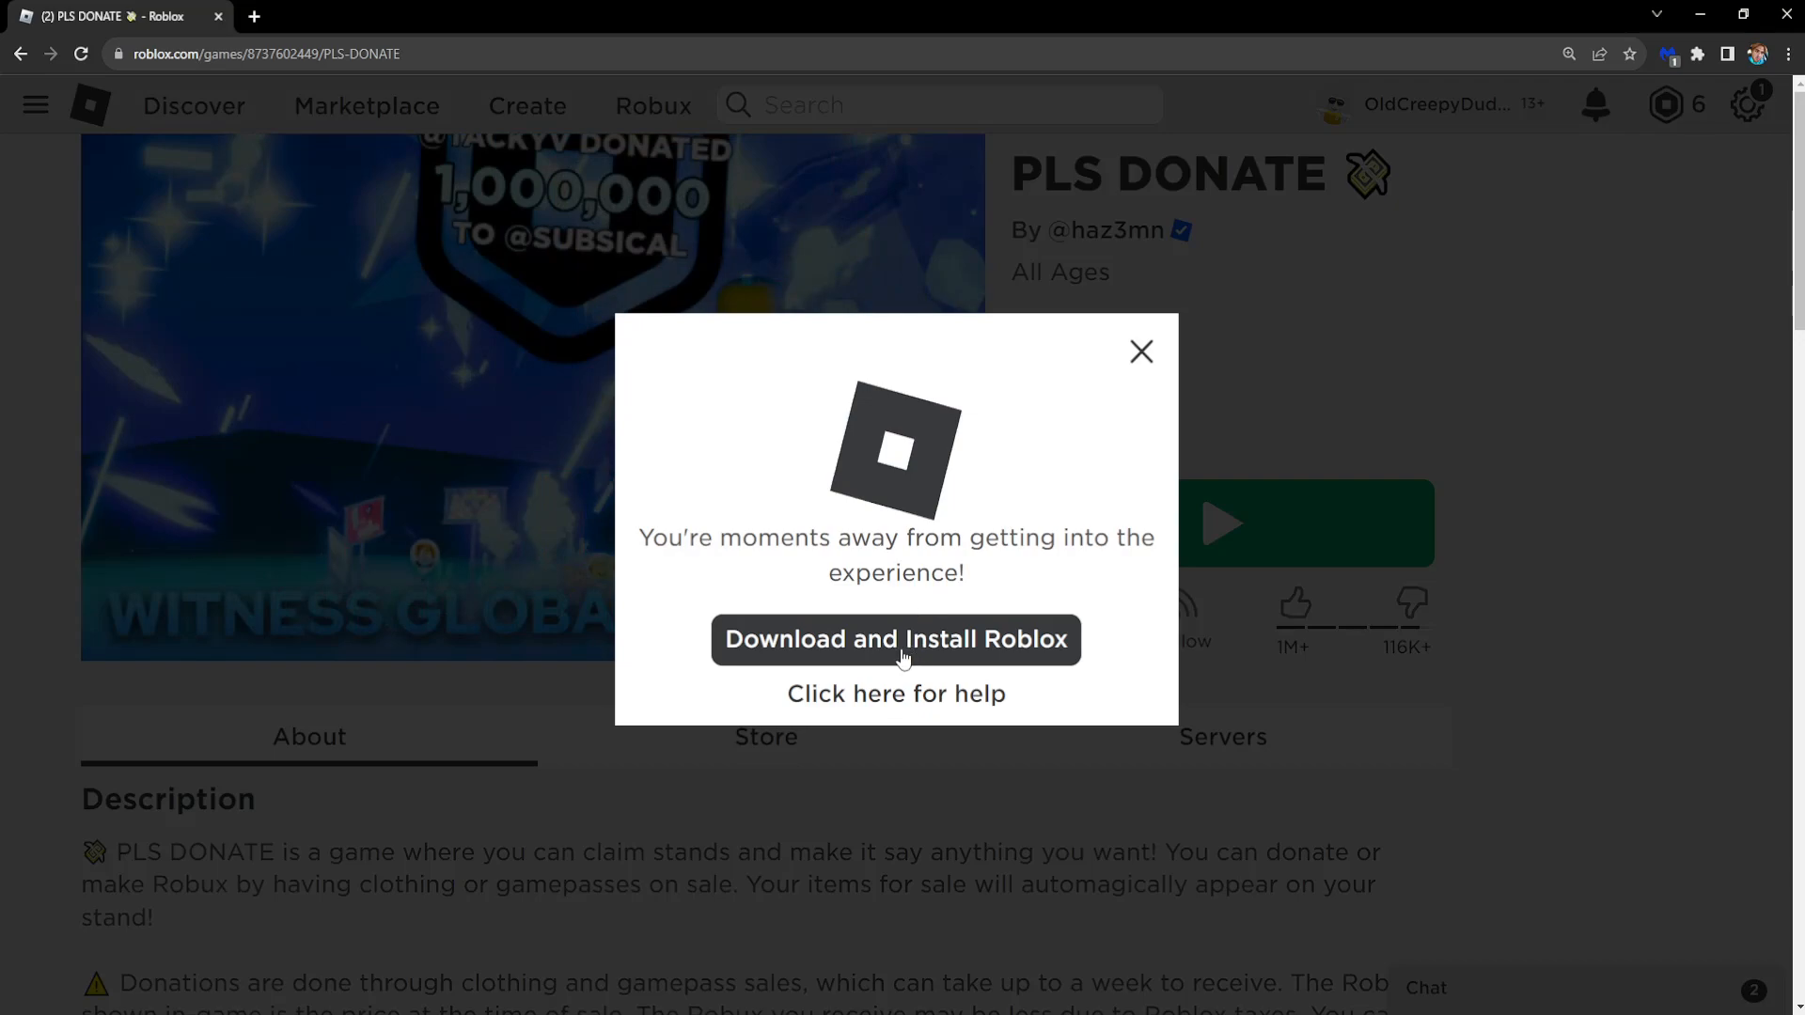
- Download and install Roblox, then launch PLS DONATE from the Roblox app
{"action": "left_click", "coordinate": [896, 640]}
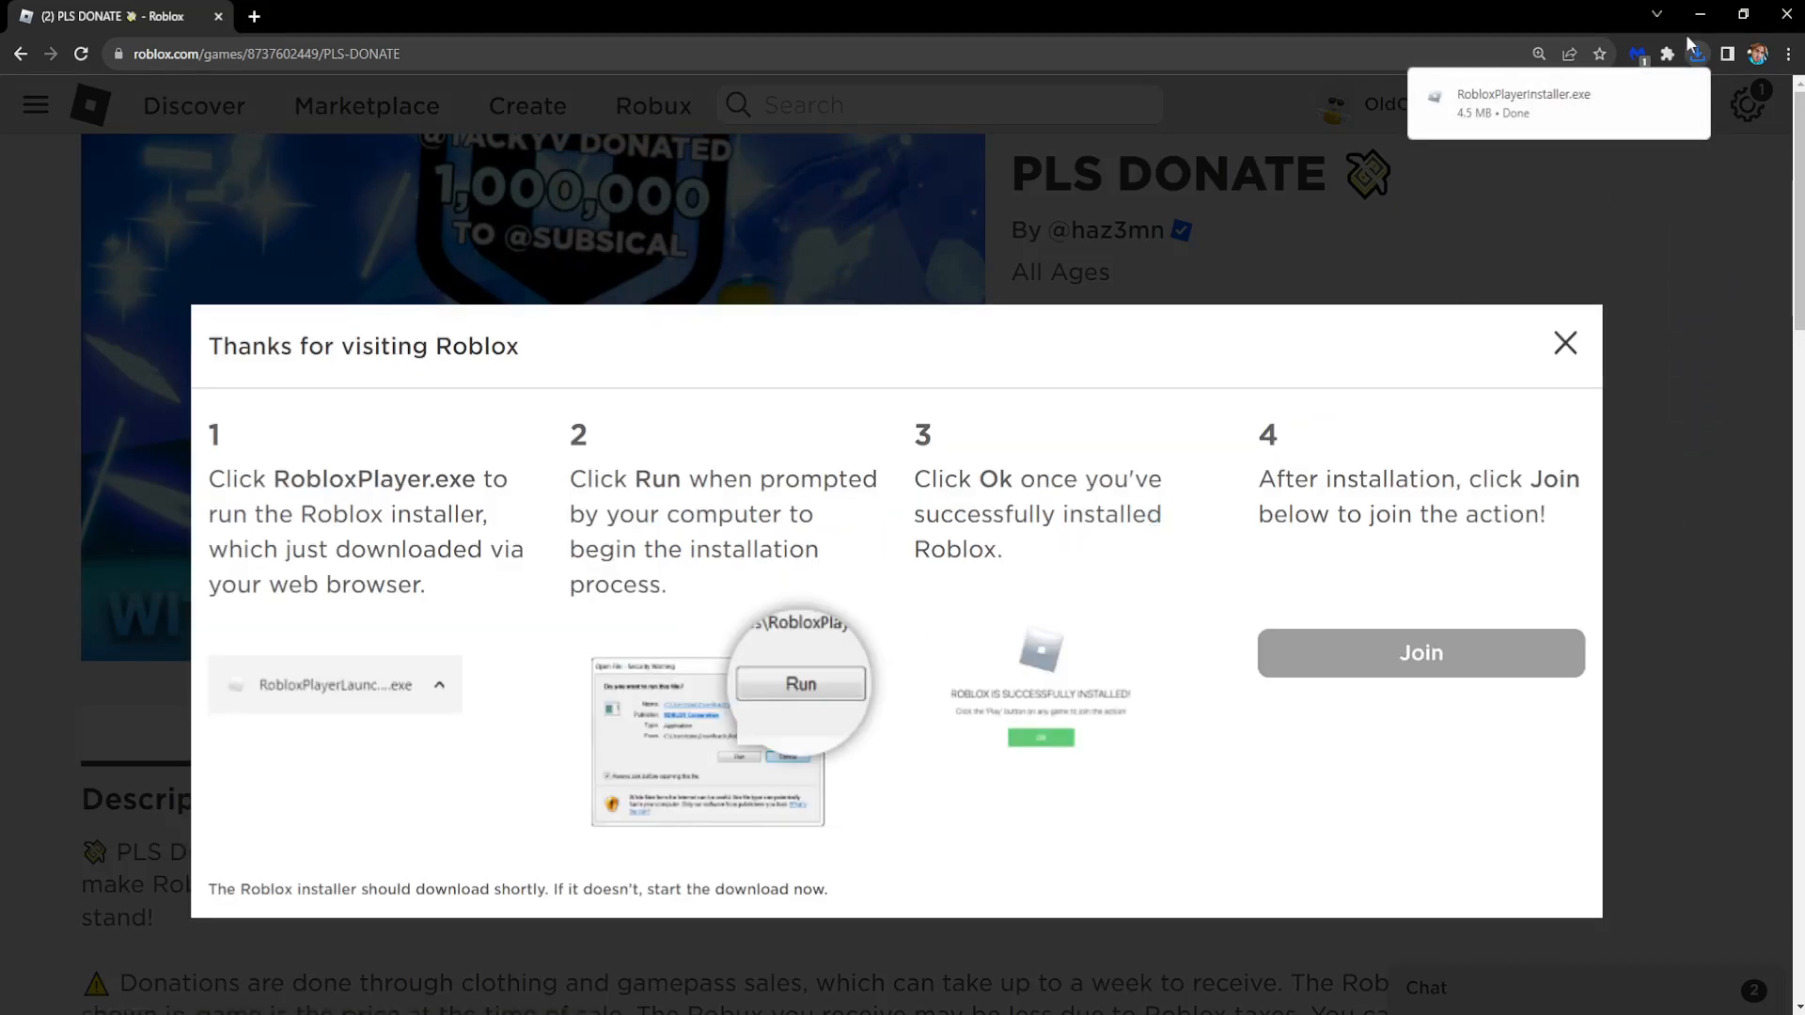
{"action": "mouse_move", "coordinate": [1574, 112]}
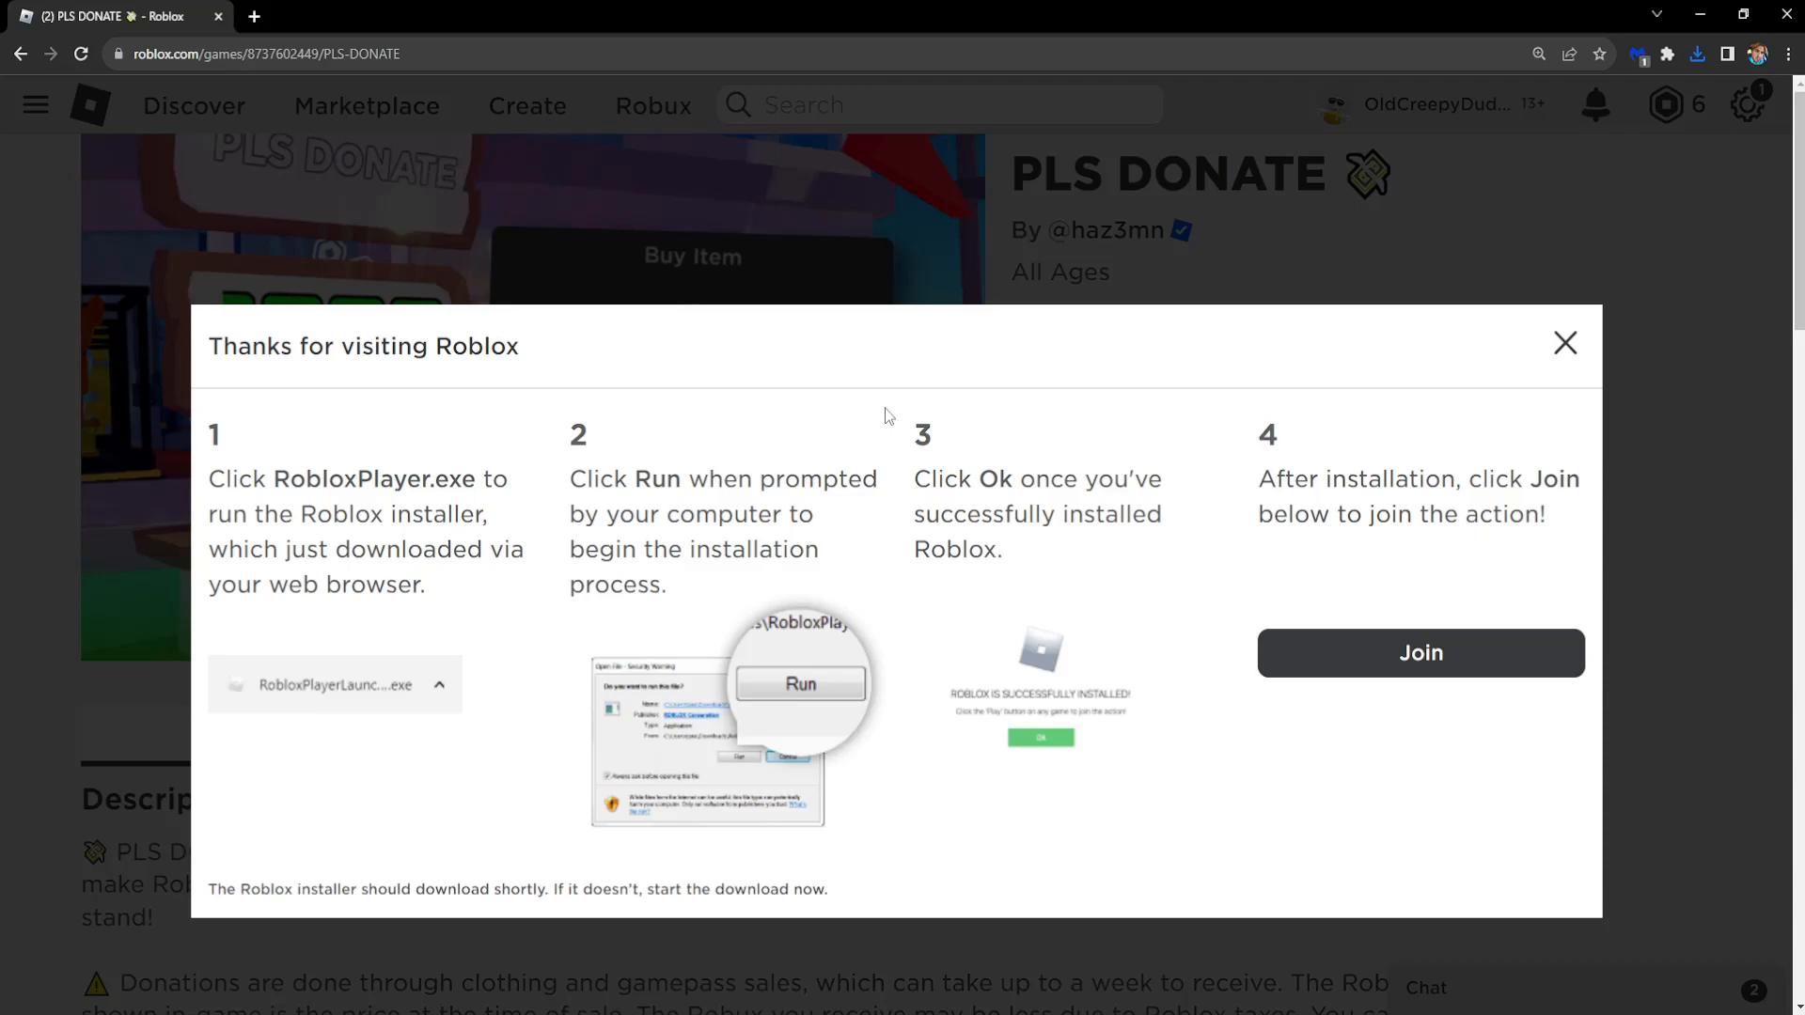
{"action": "mouse_move", "coordinate": [1586, 373]}
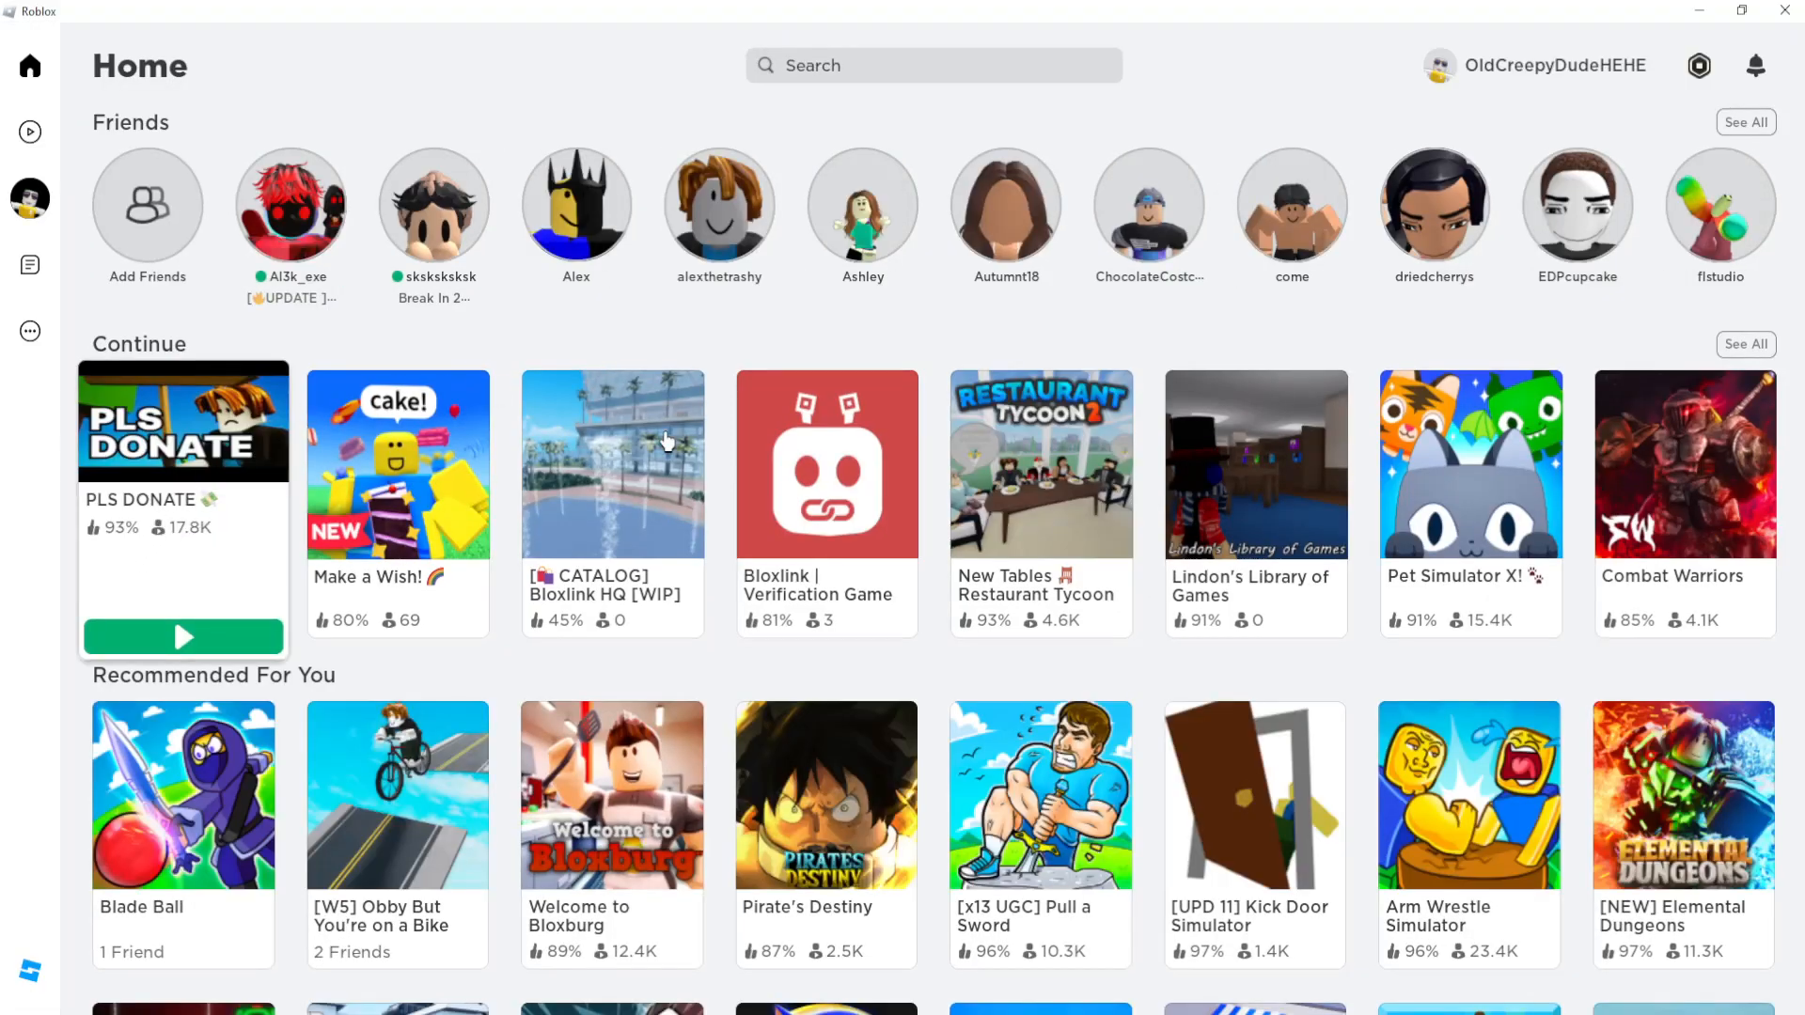
{"action": "mouse_move", "coordinate": [219, 450]}
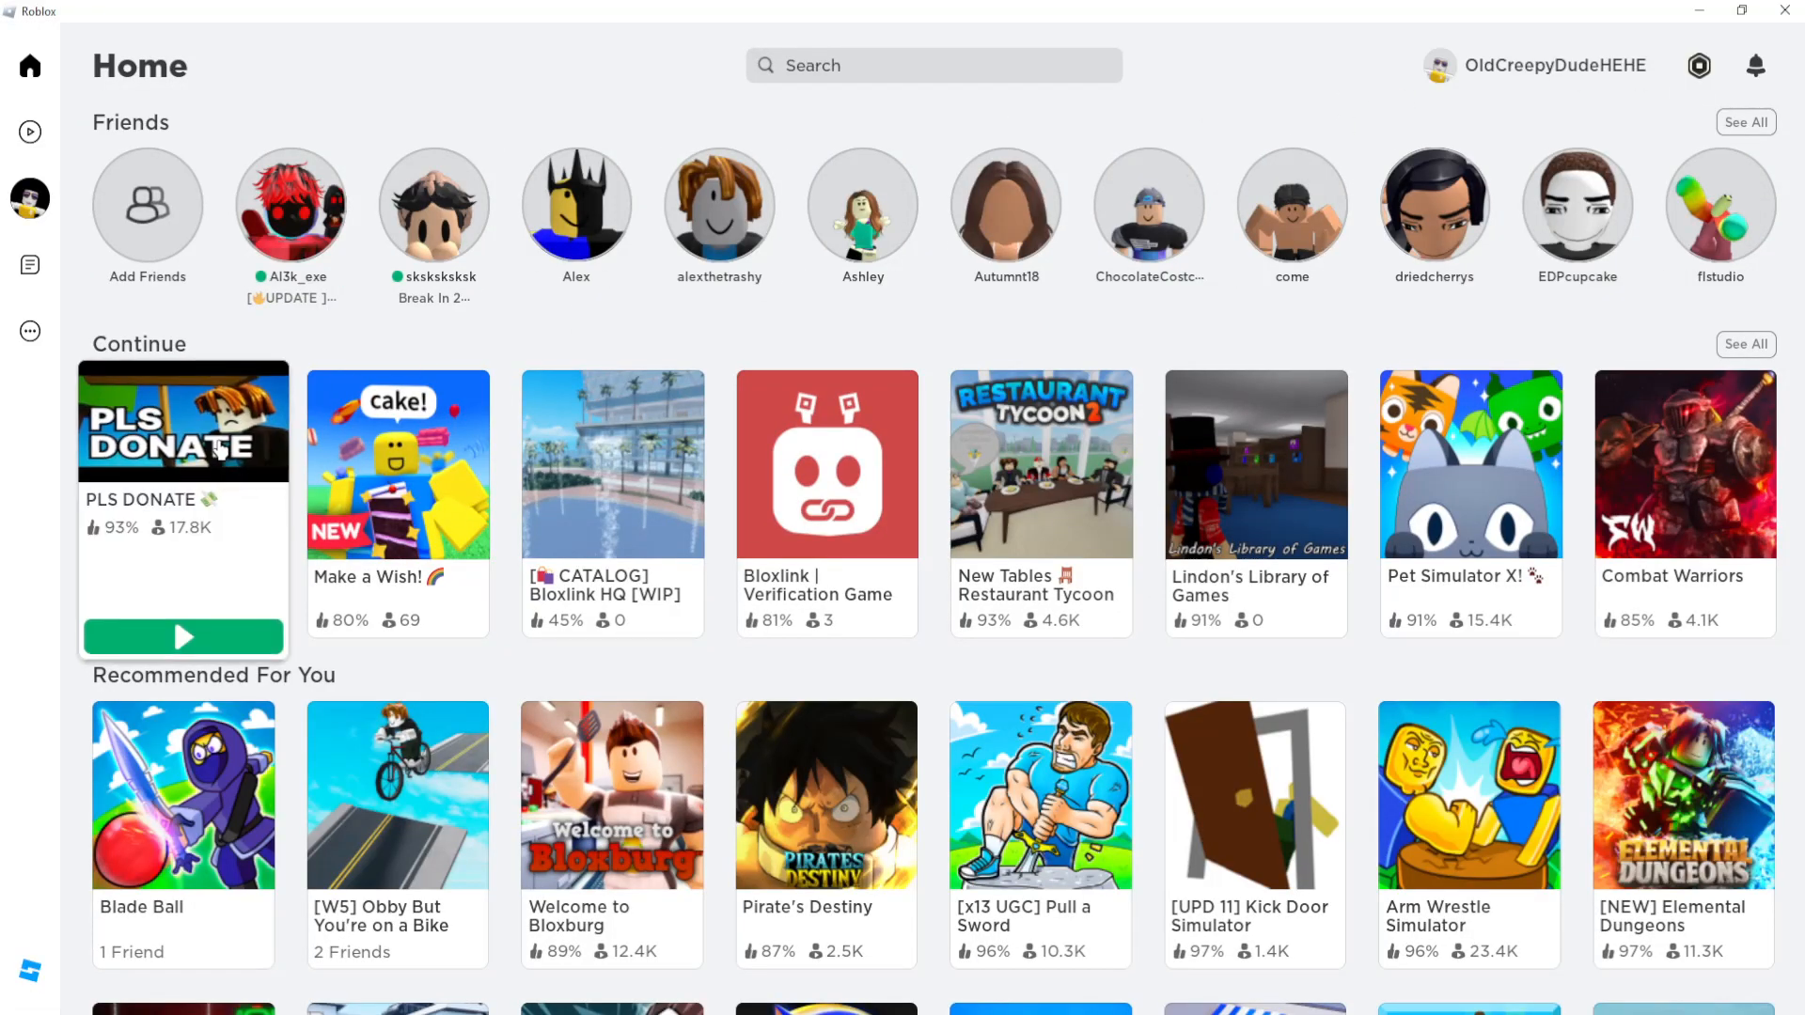
{"action": "left_click", "coordinate": [183, 637]}
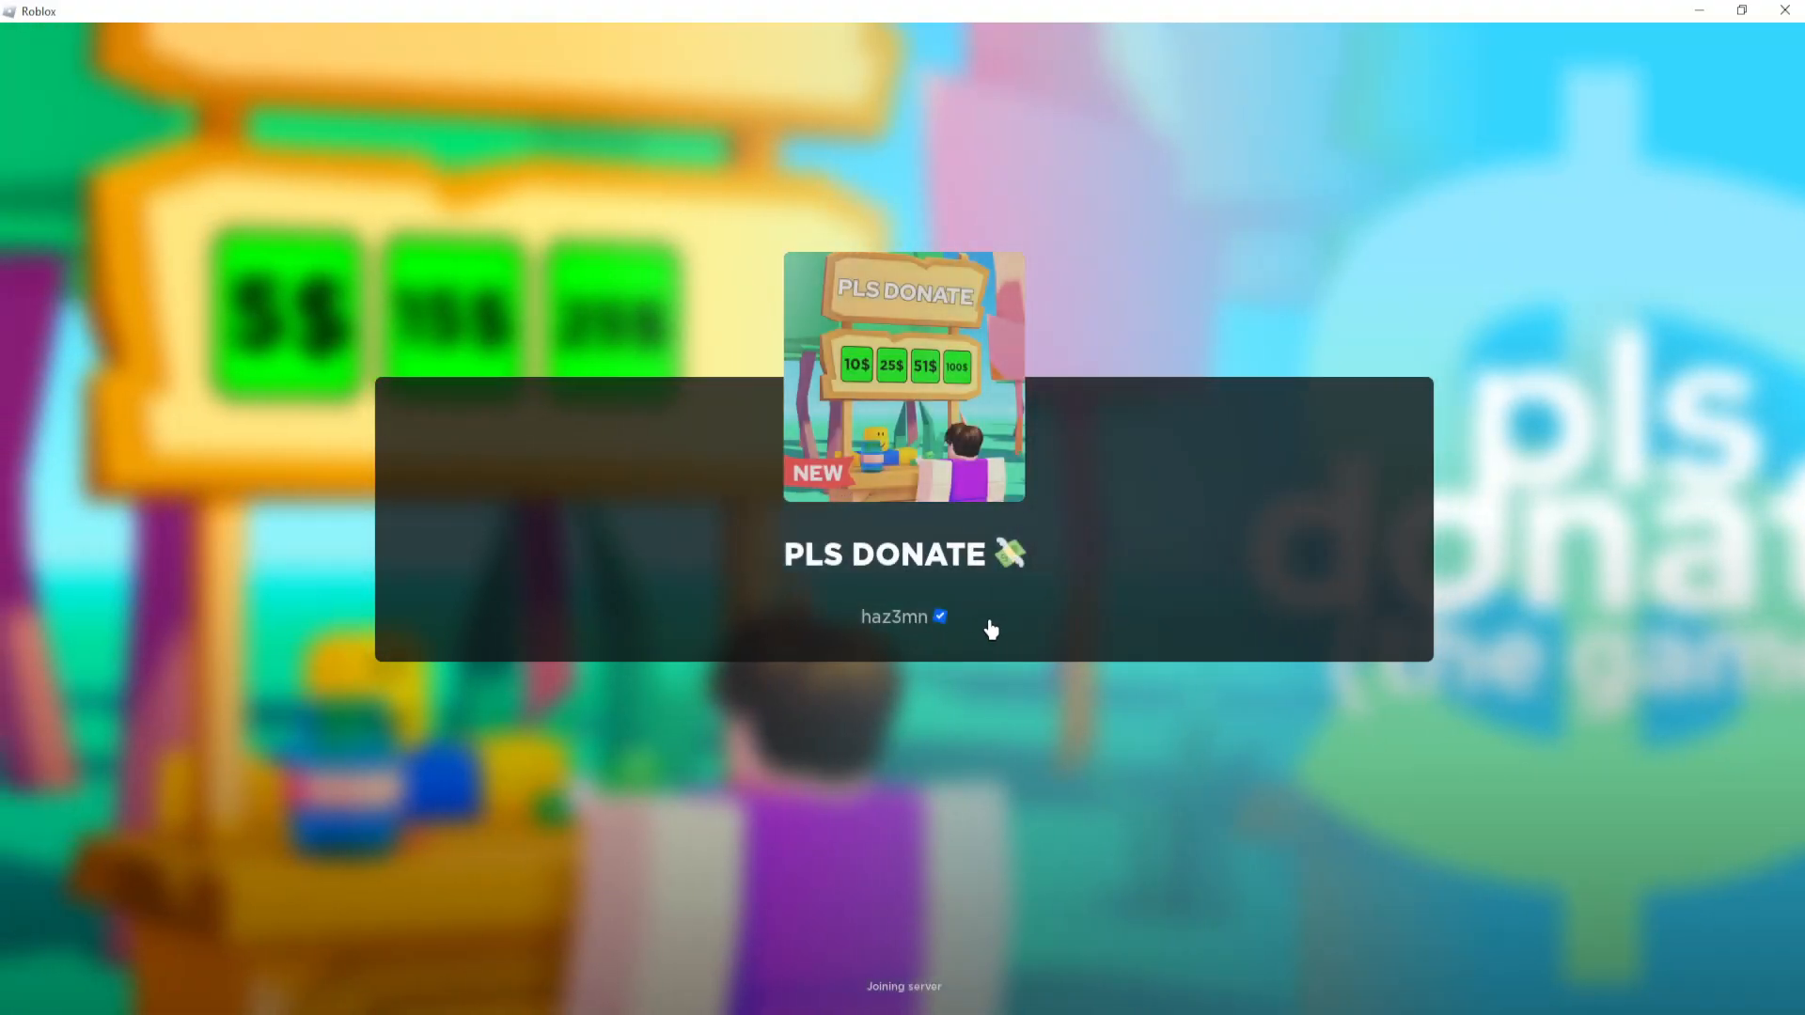